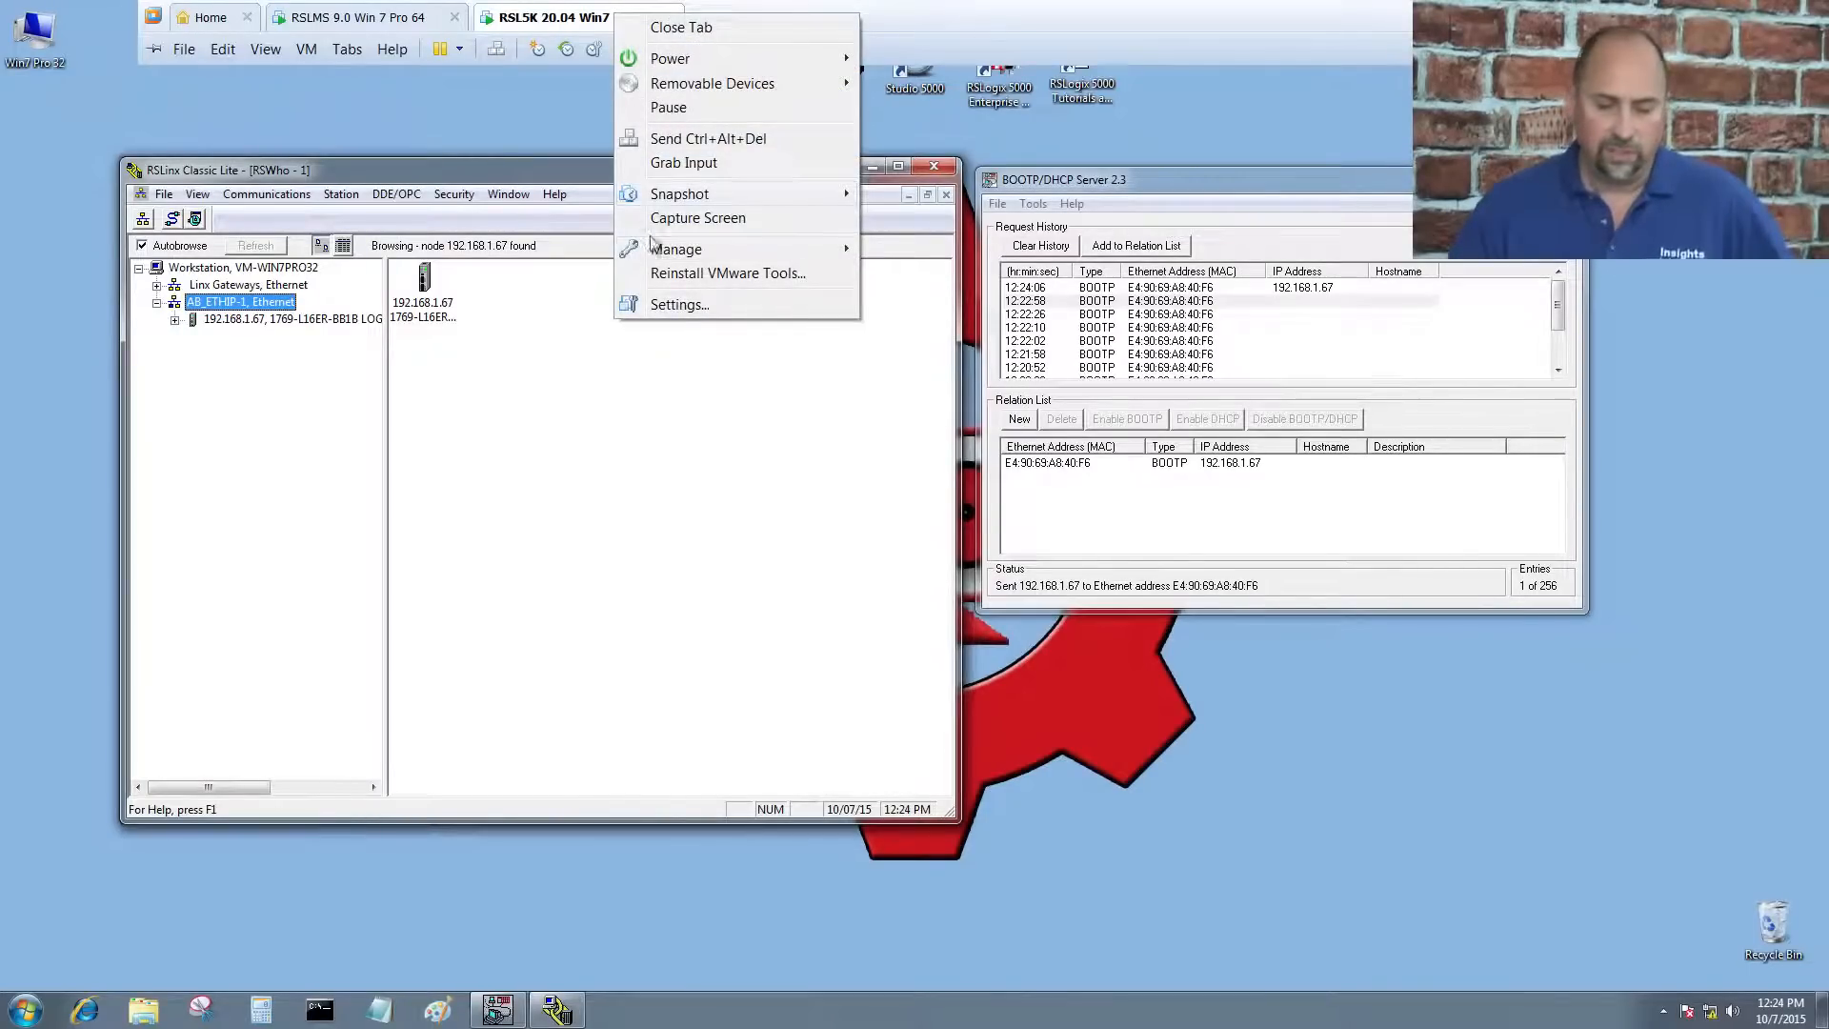
# - Set the VM's Network Adapter to Bridged: Connected directly to the physical network
pyautogui.click(679, 304)
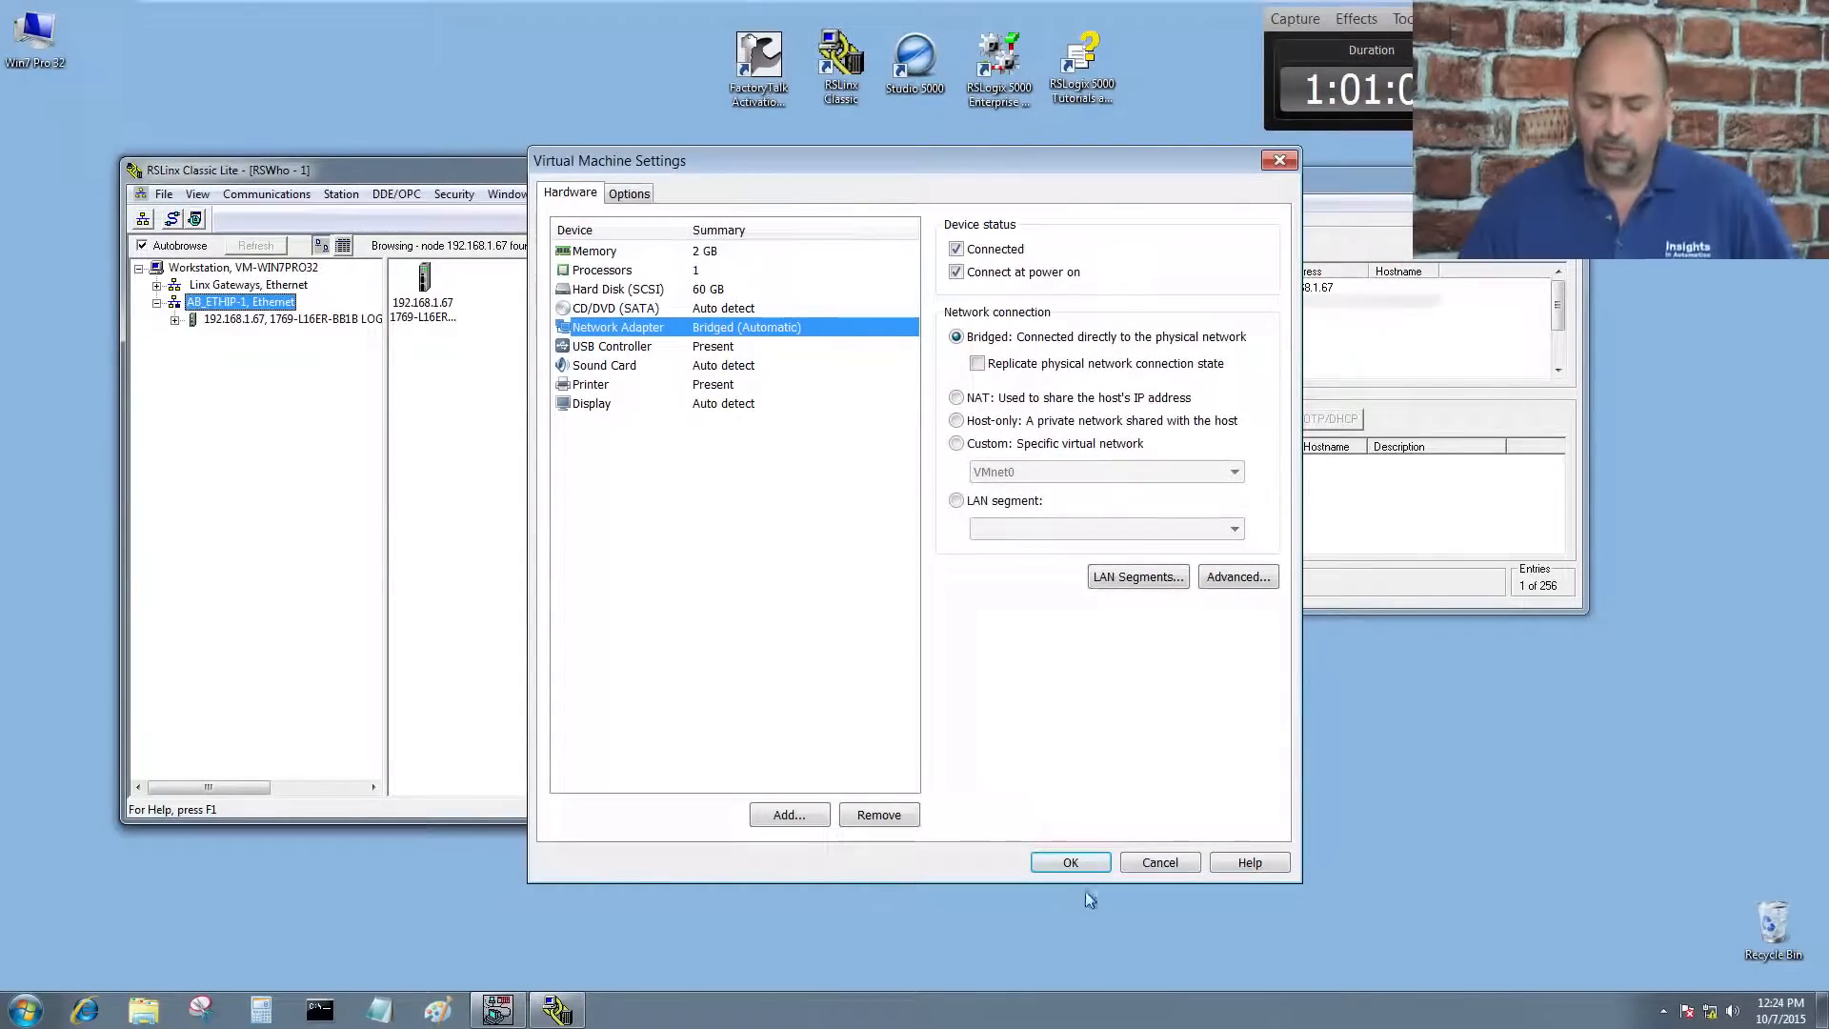
pyautogui.click(1069, 862)
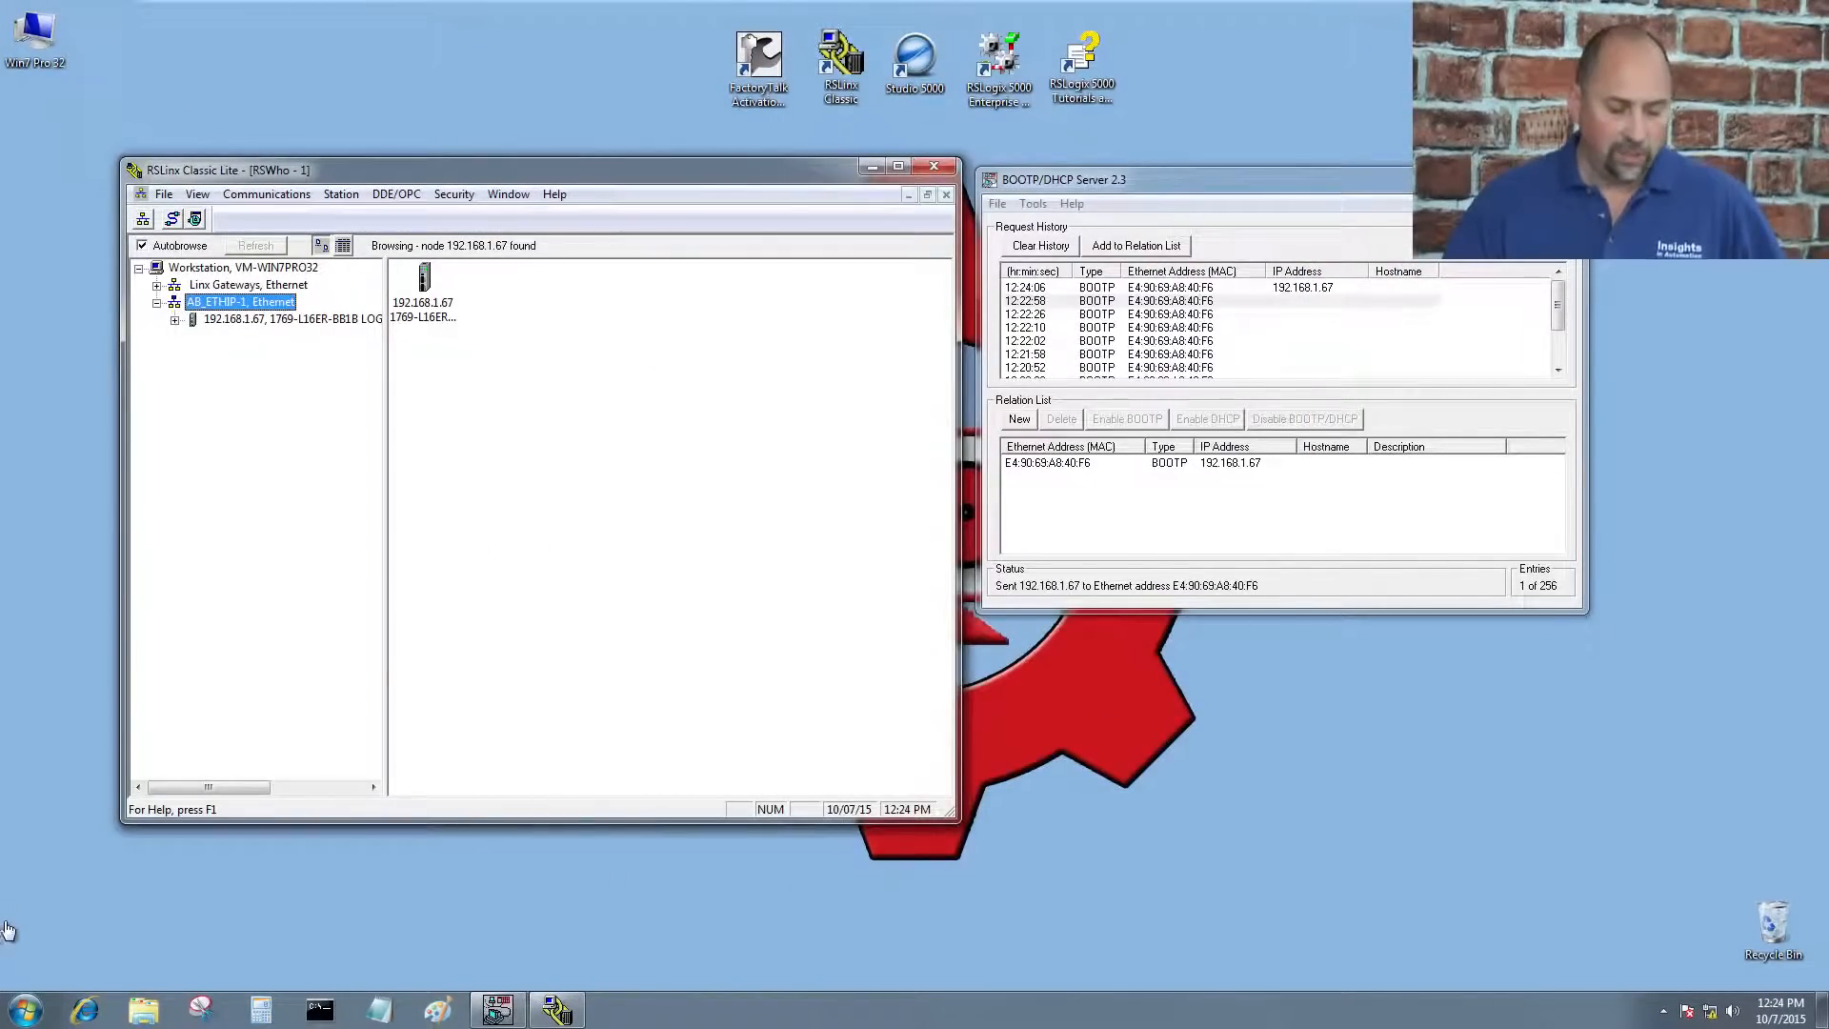
# - Go to Control Panel's Network and Sharing Center to reach the Local Area Connection listing
pyautogui.click(19, 1008)
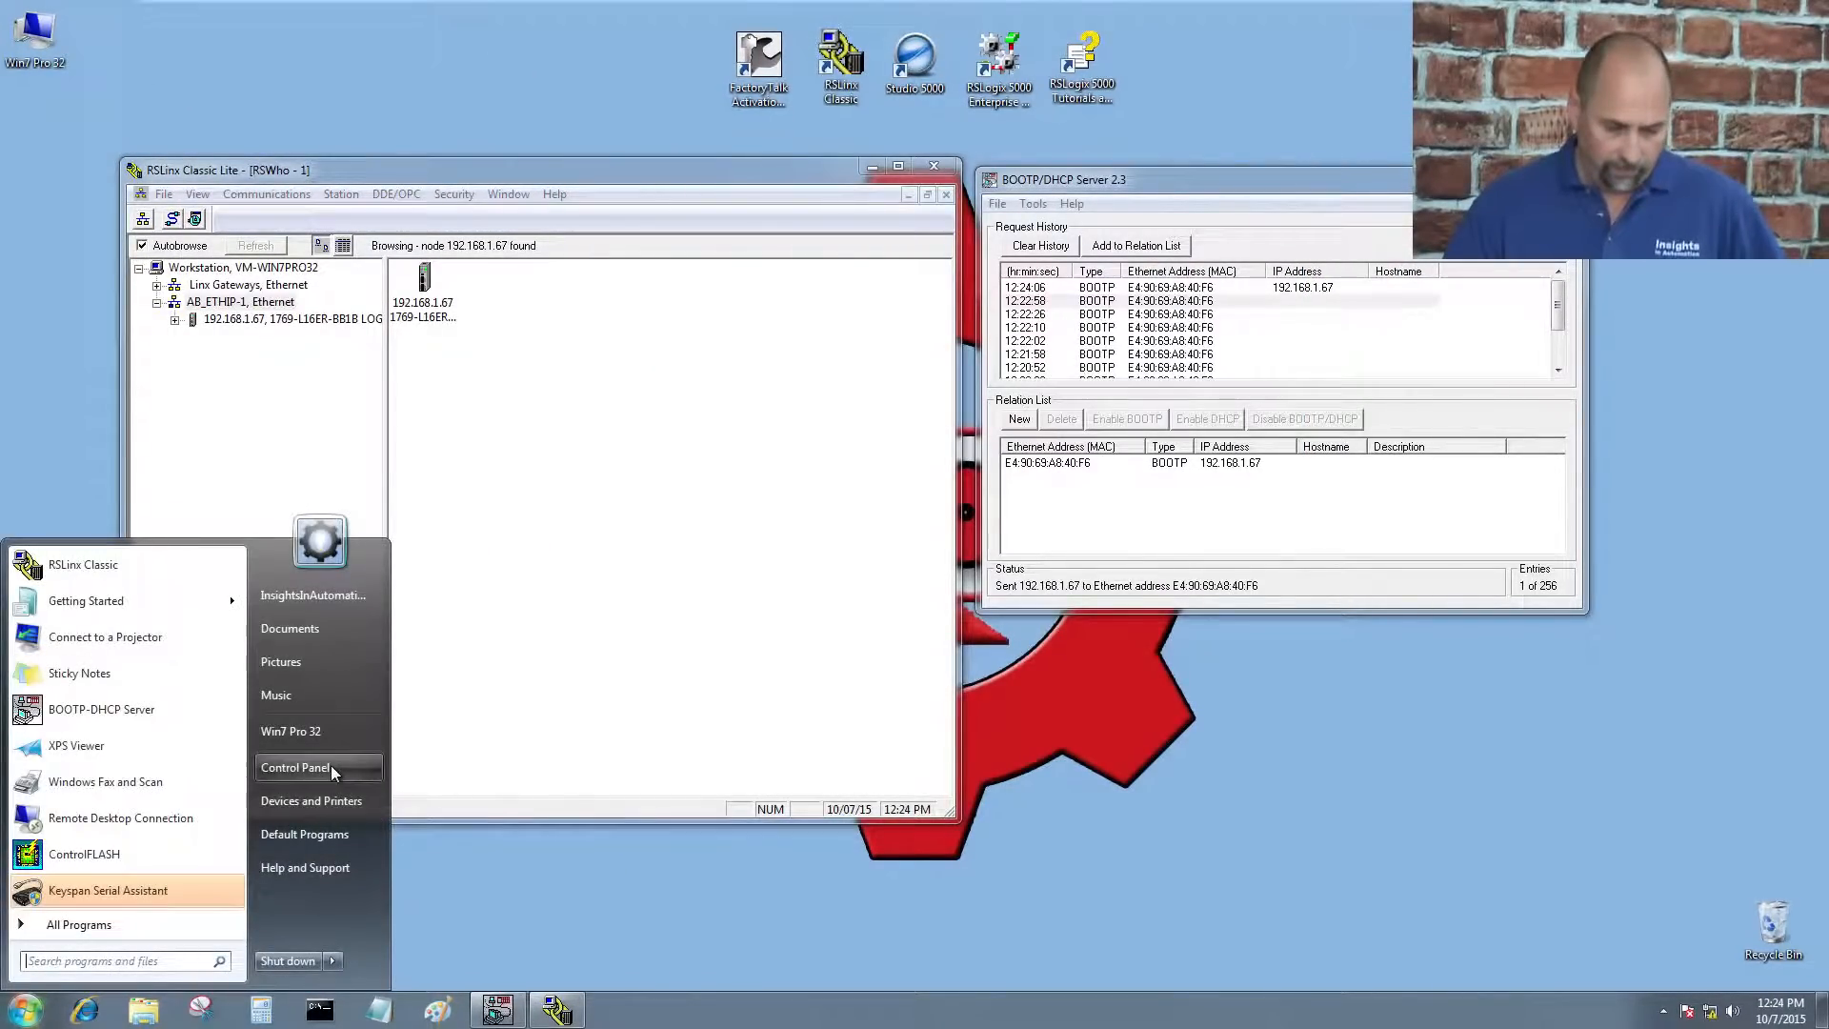
pyautogui.click(296, 766)
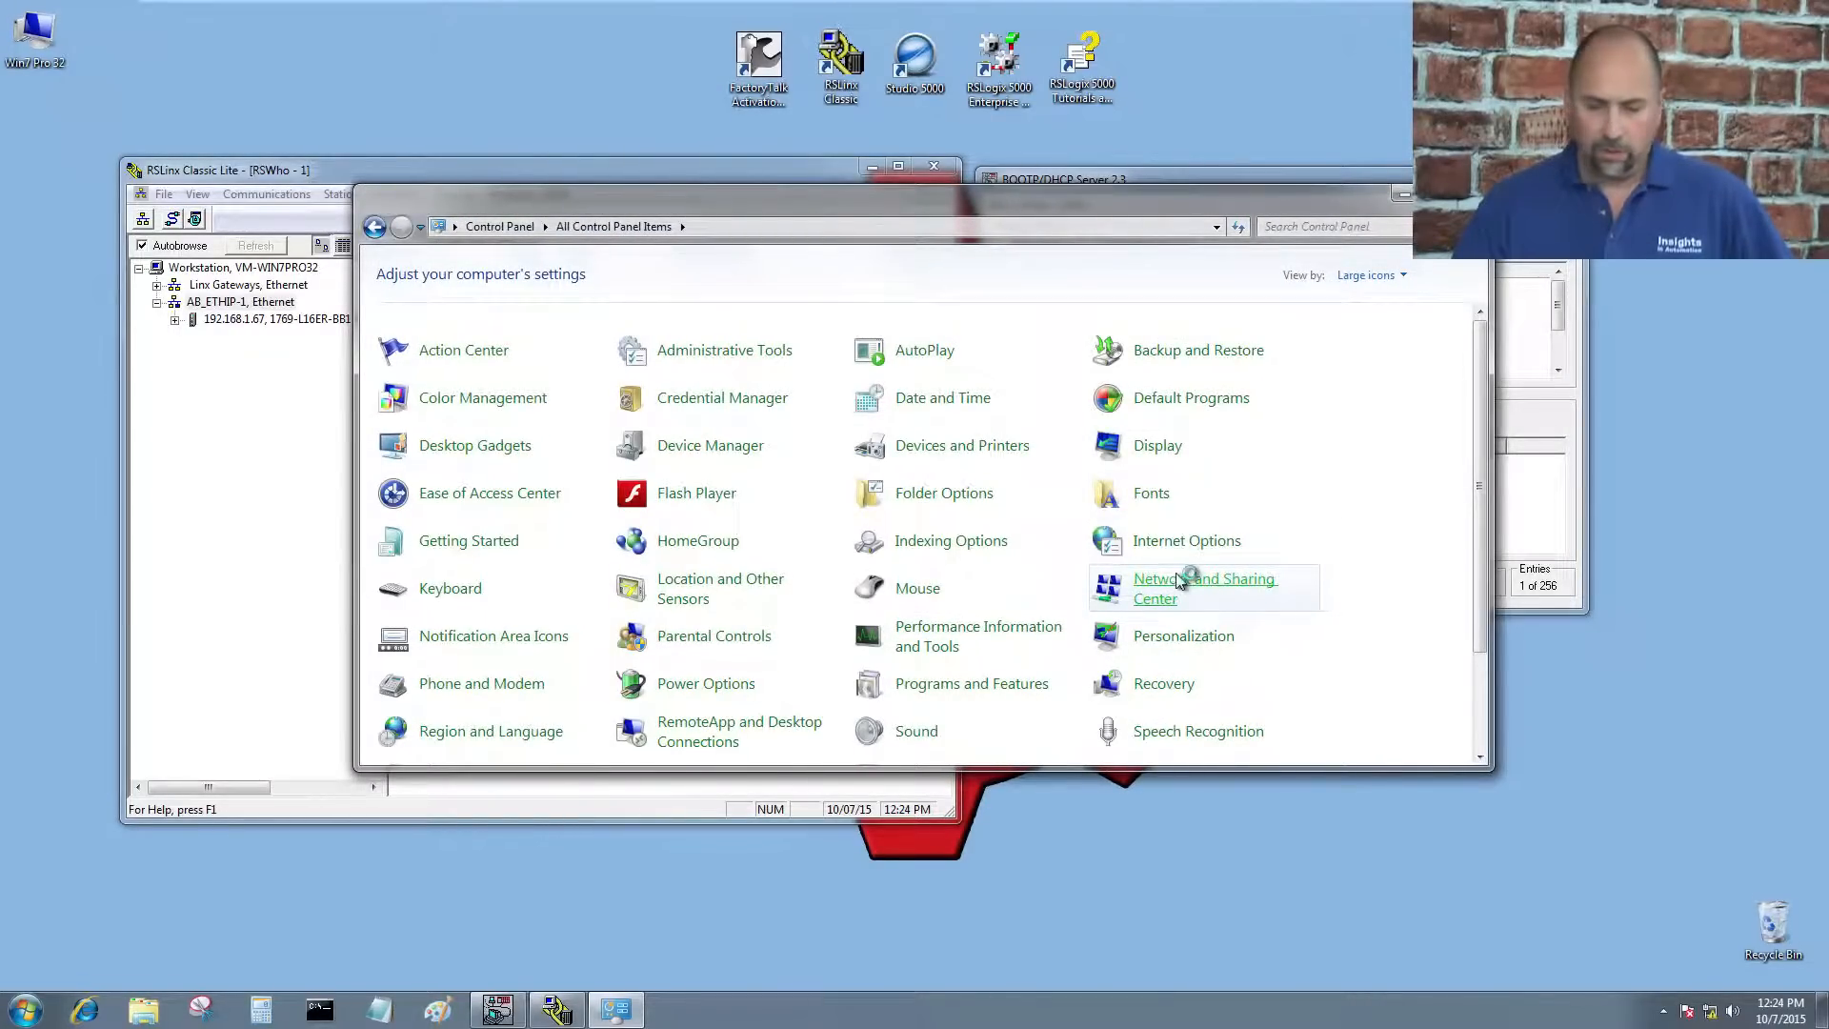
pyautogui.click(1204, 587)
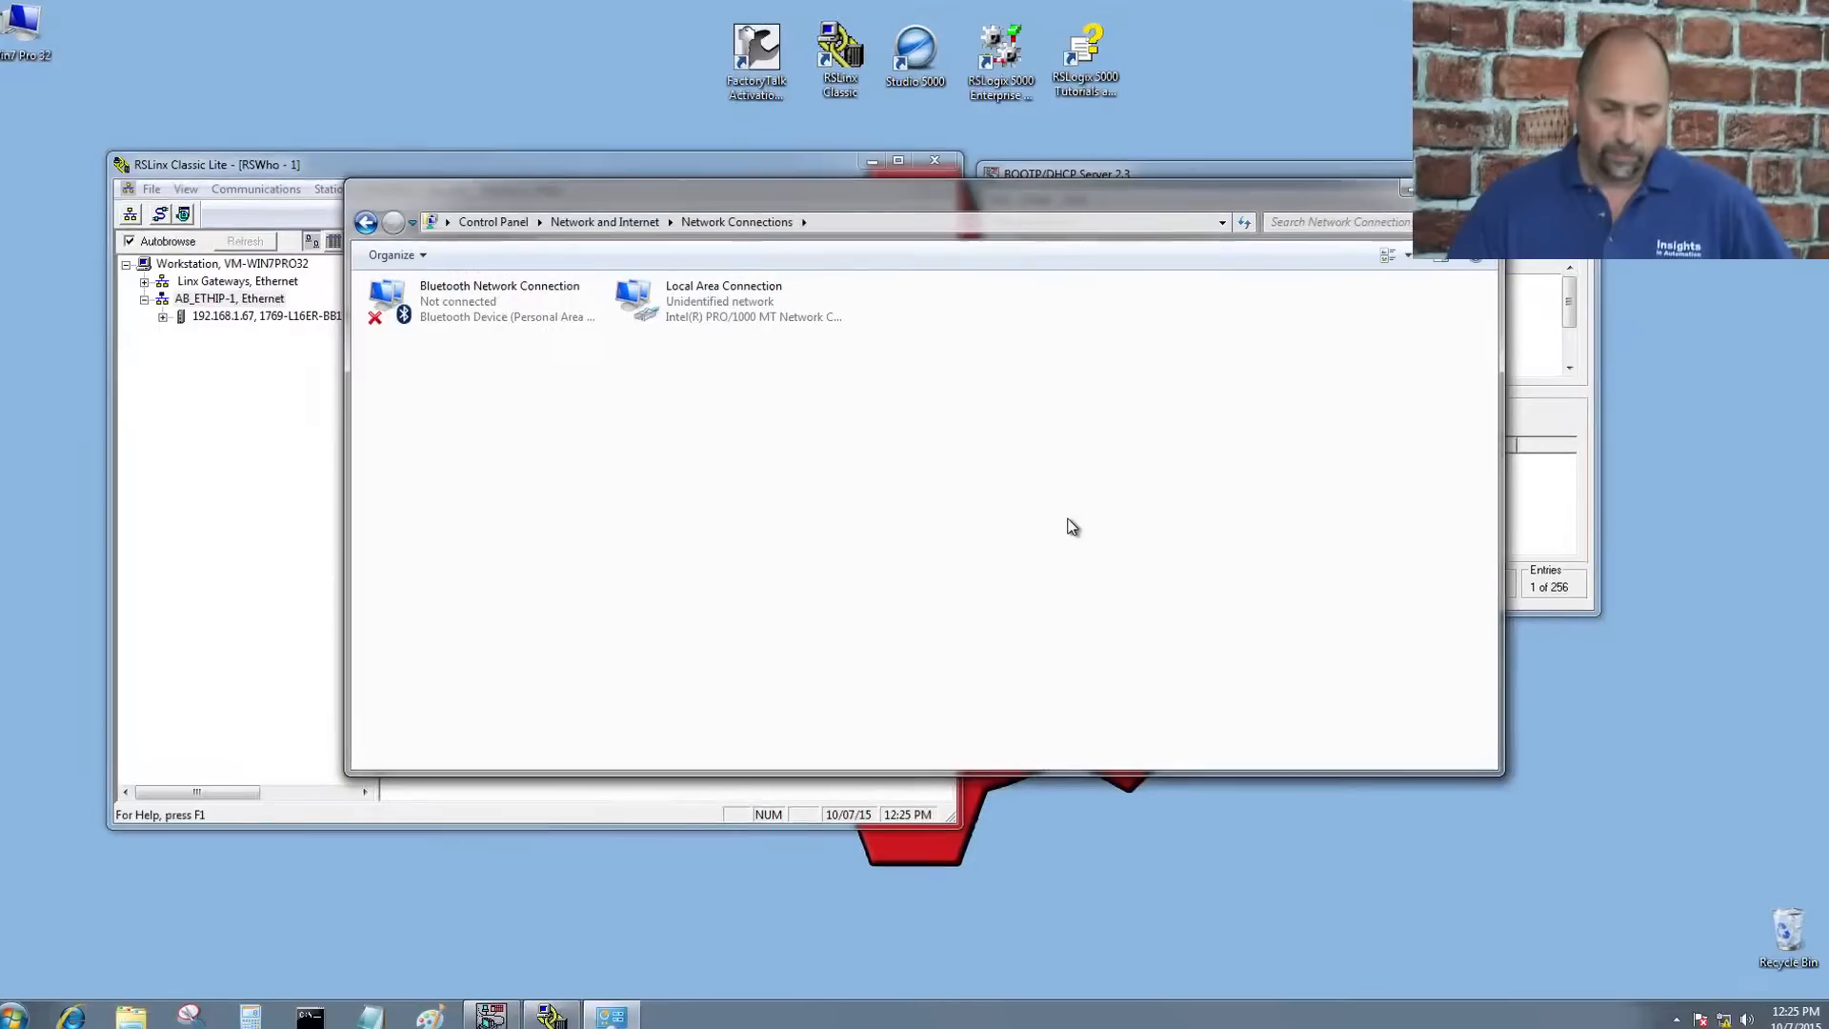
# - Open Internet Protocol Version 4 (TCP/IPv4) properties from the Local Area Connection's Properties
pyautogui.doubleClick(723, 301)
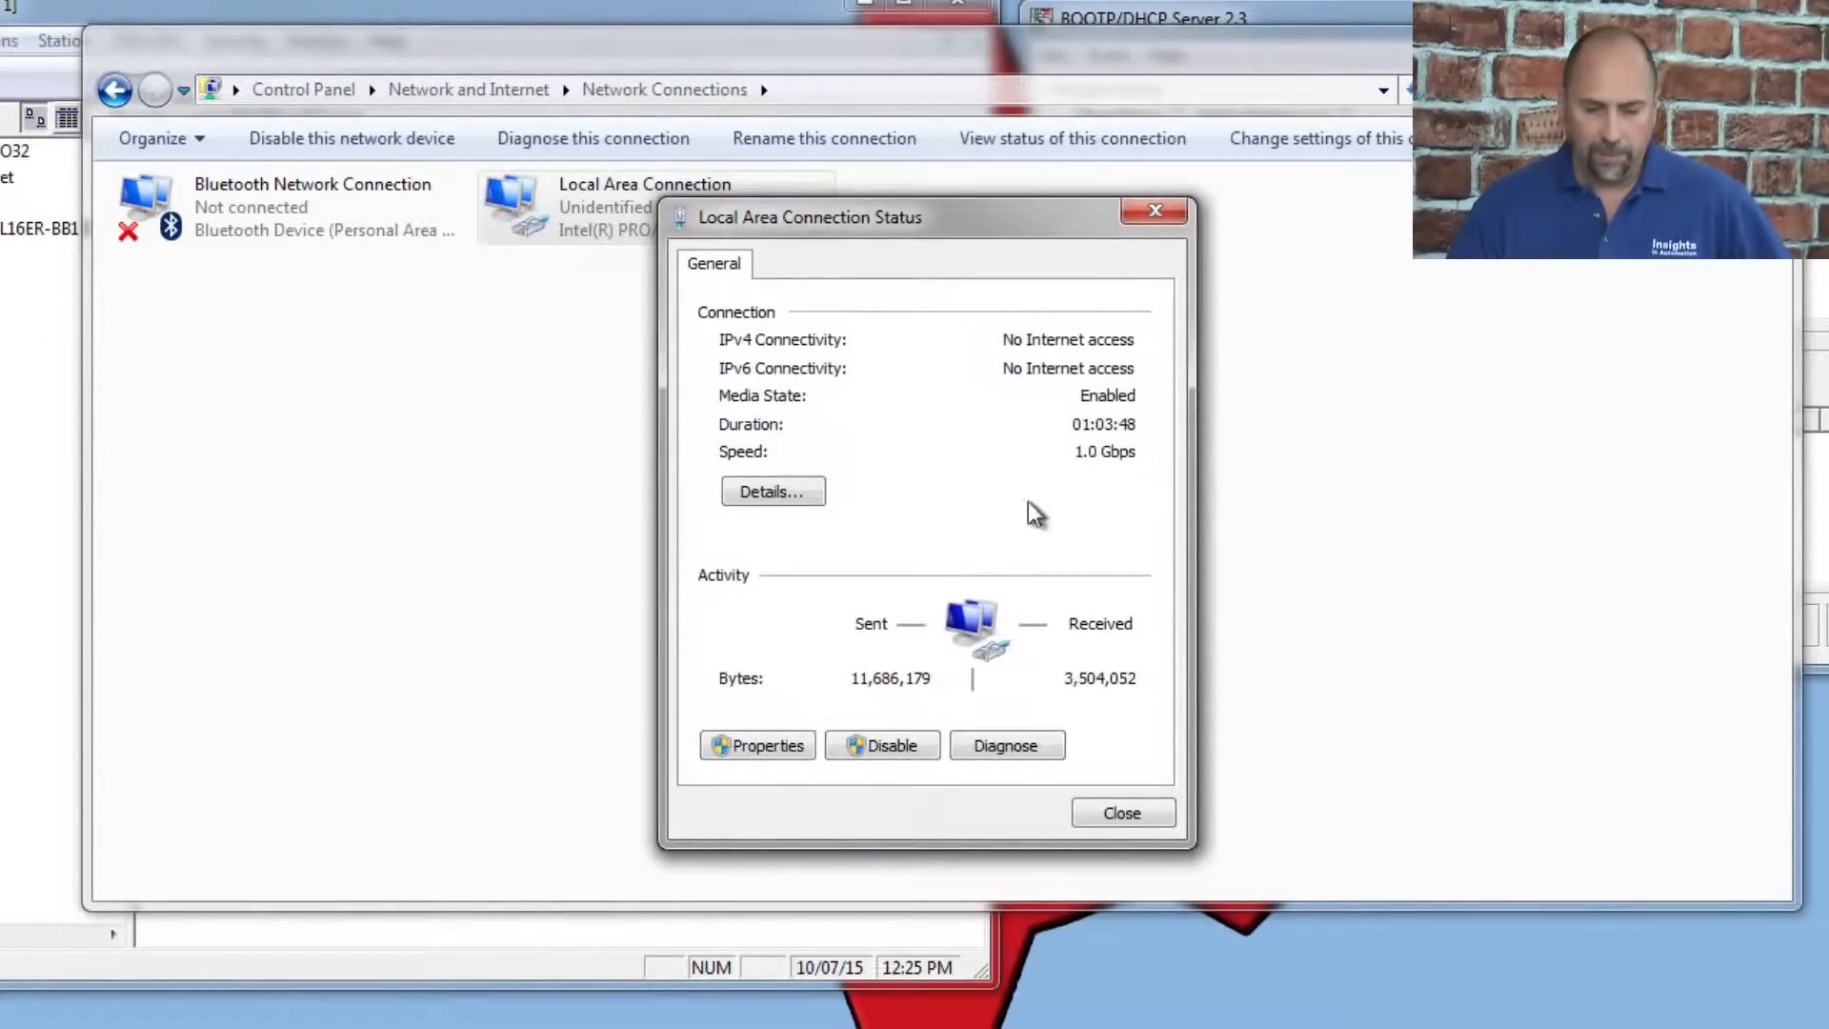
pyautogui.click(757, 745)
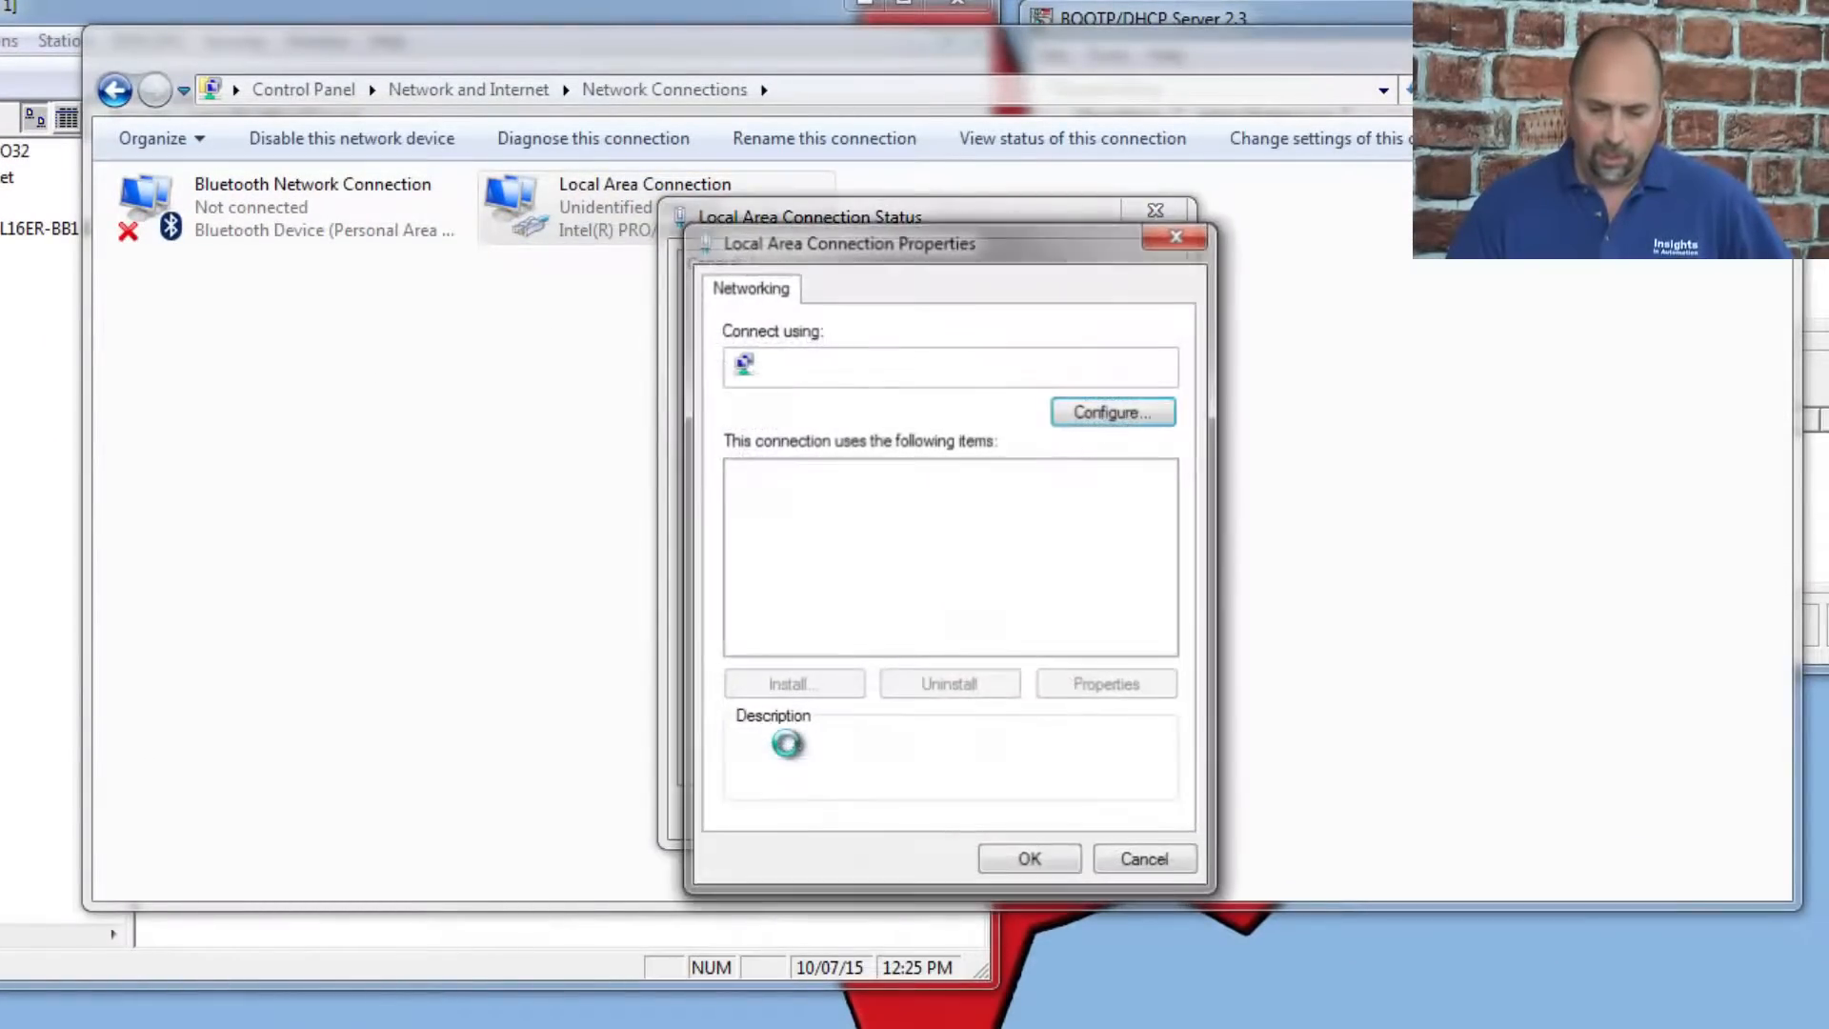
pyautogui.click(896, 570)
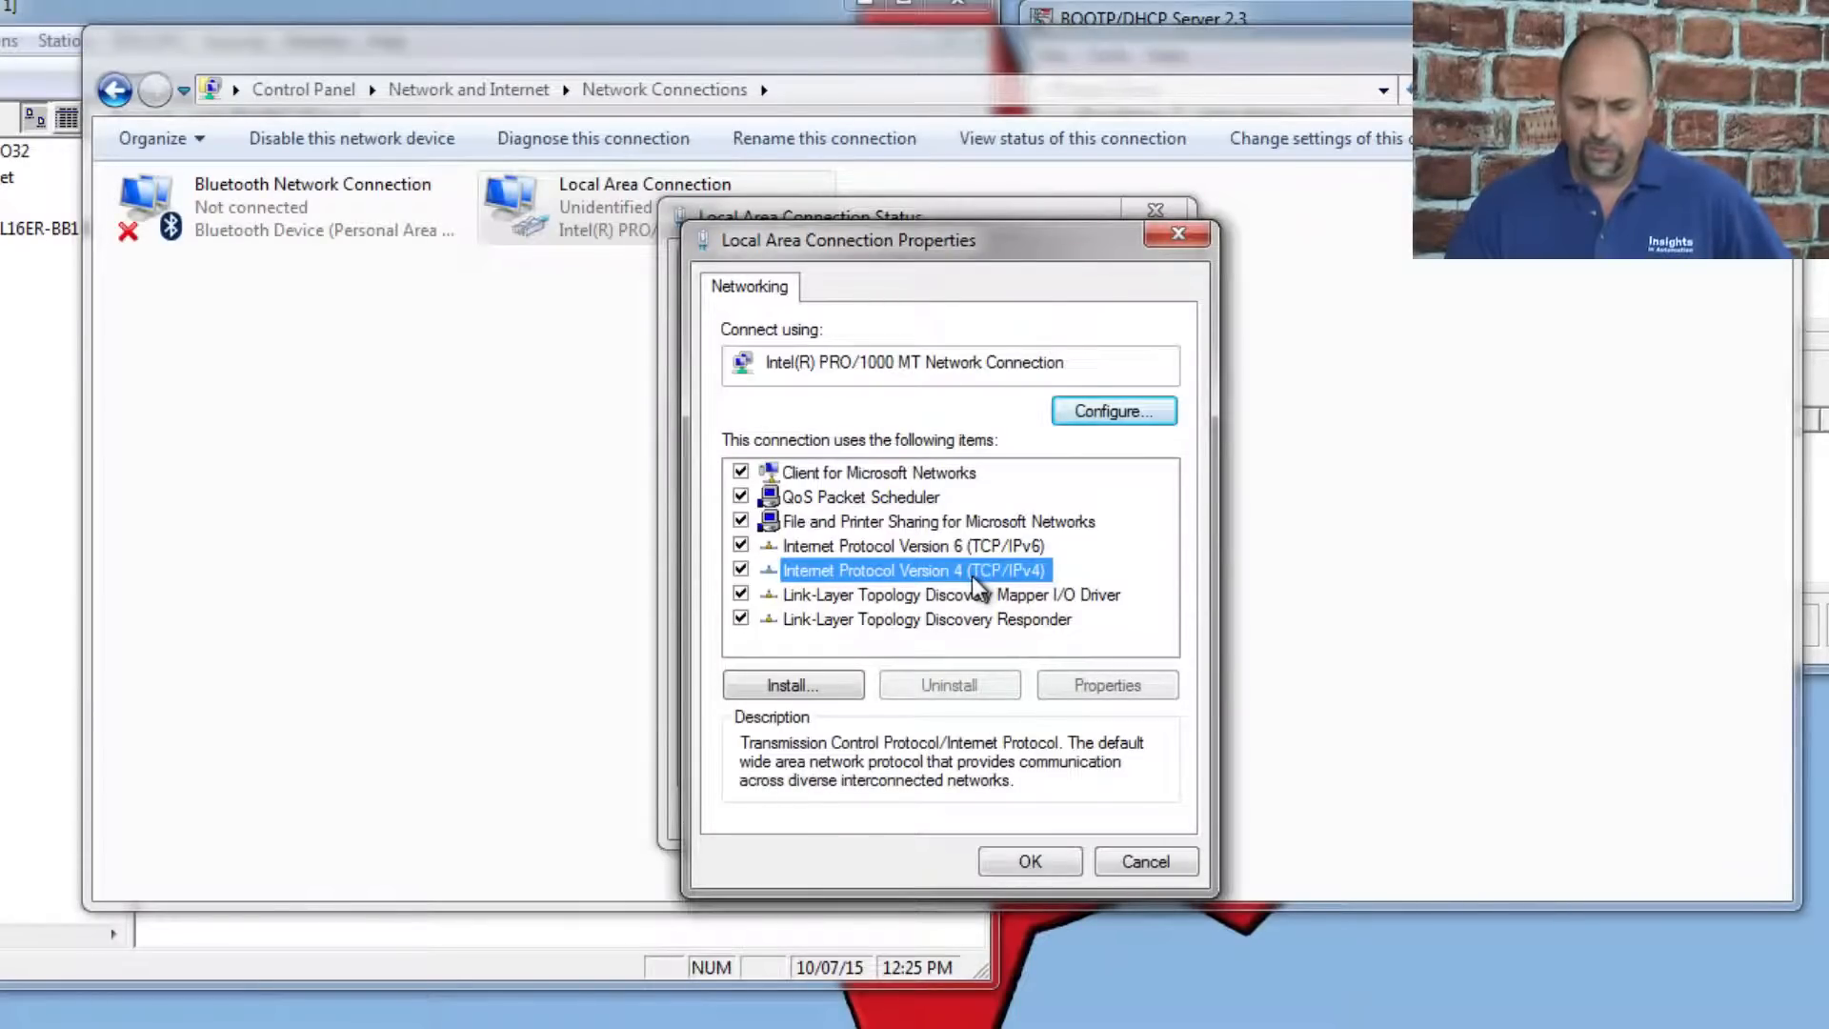
pyautogui.doubleClick(886, 571)
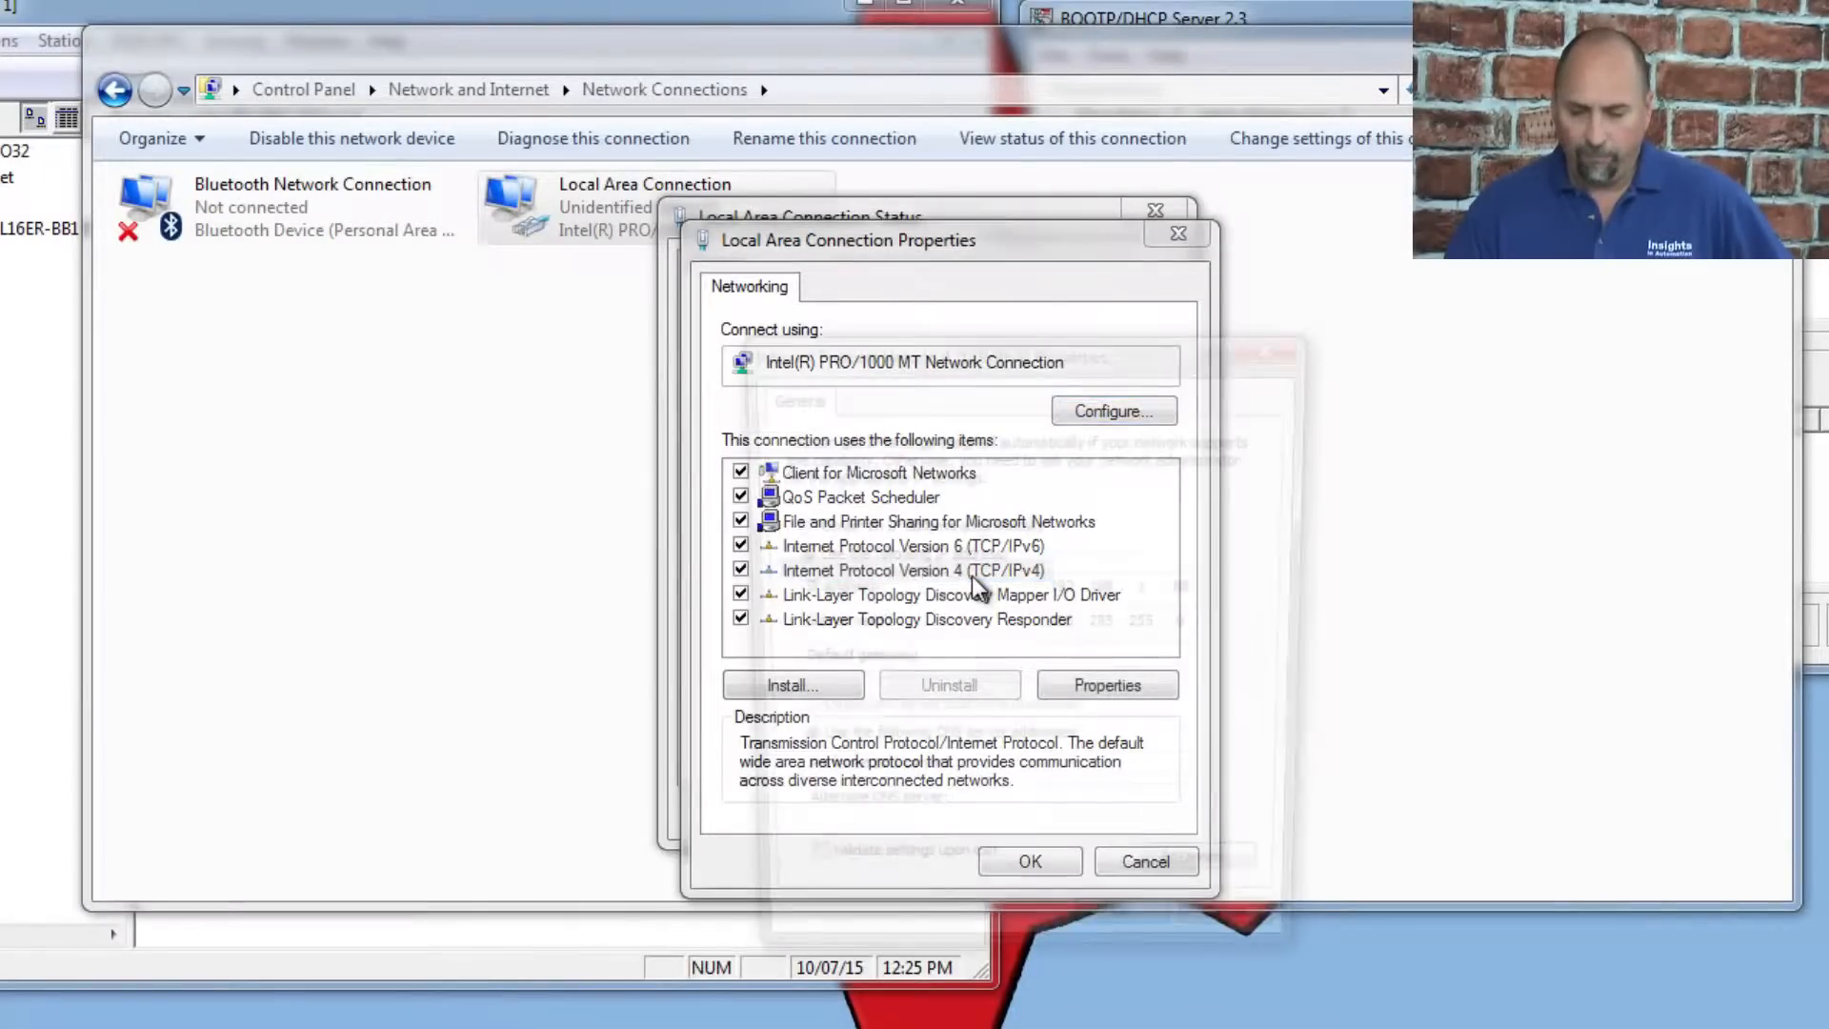